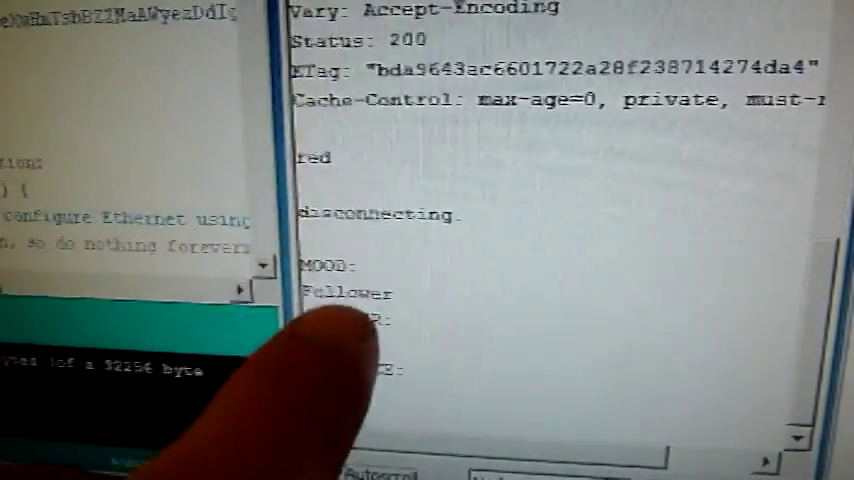
{"action": "scroll", "scroll_direction": "down", "scroll_amount": 3}
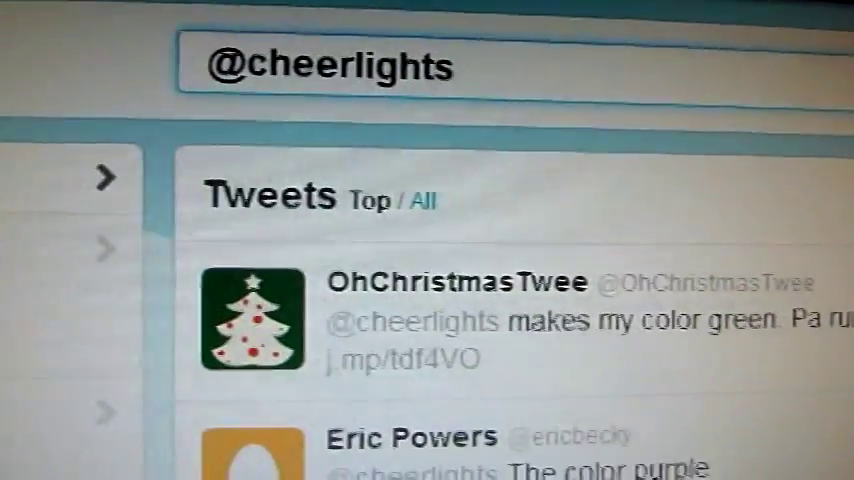
{"action": "scroll", "scroll_direction": "down", "scroll_amount": 3}
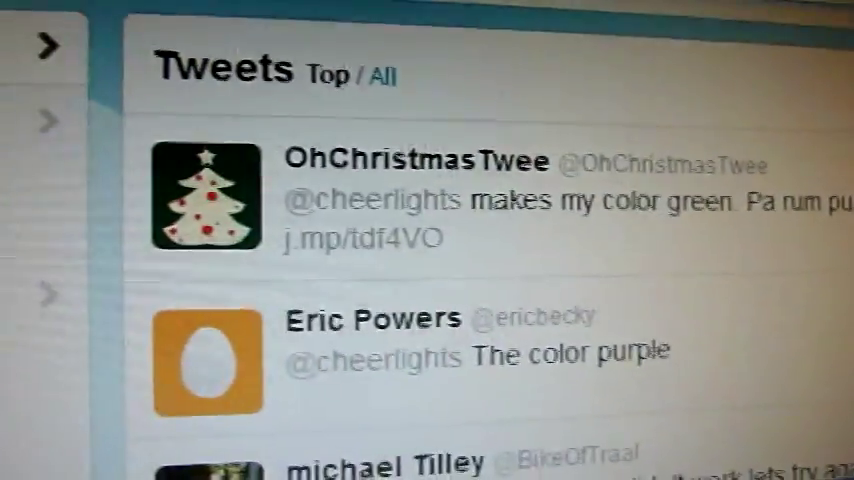
{"action": "scroll", "scroll_direction": "down", "scroll_amount": 3}
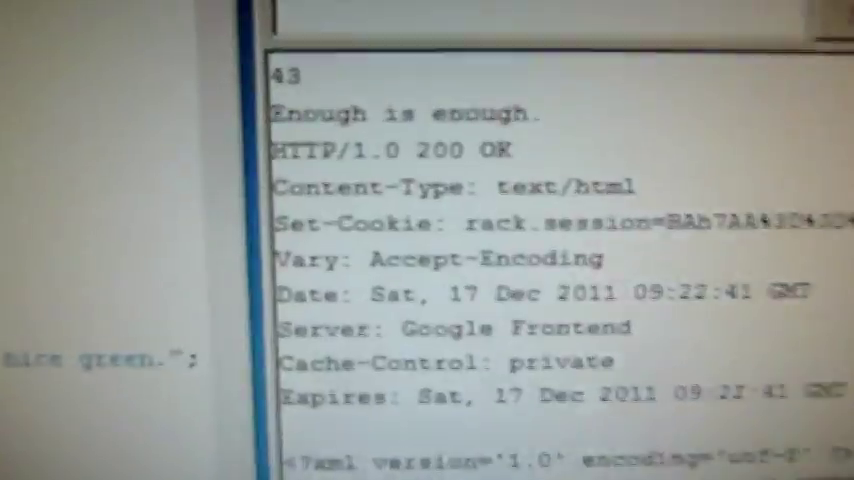
{"action": "scroll", "scroll_direction": "down", "scroll_amount": 3}
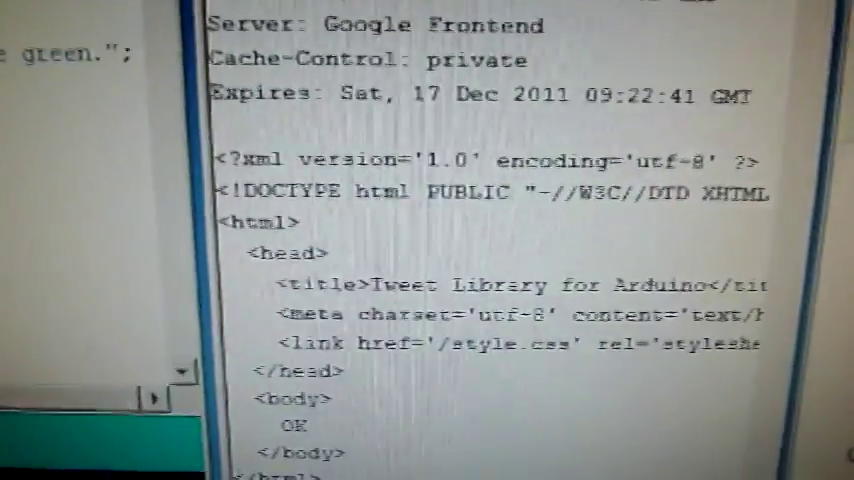